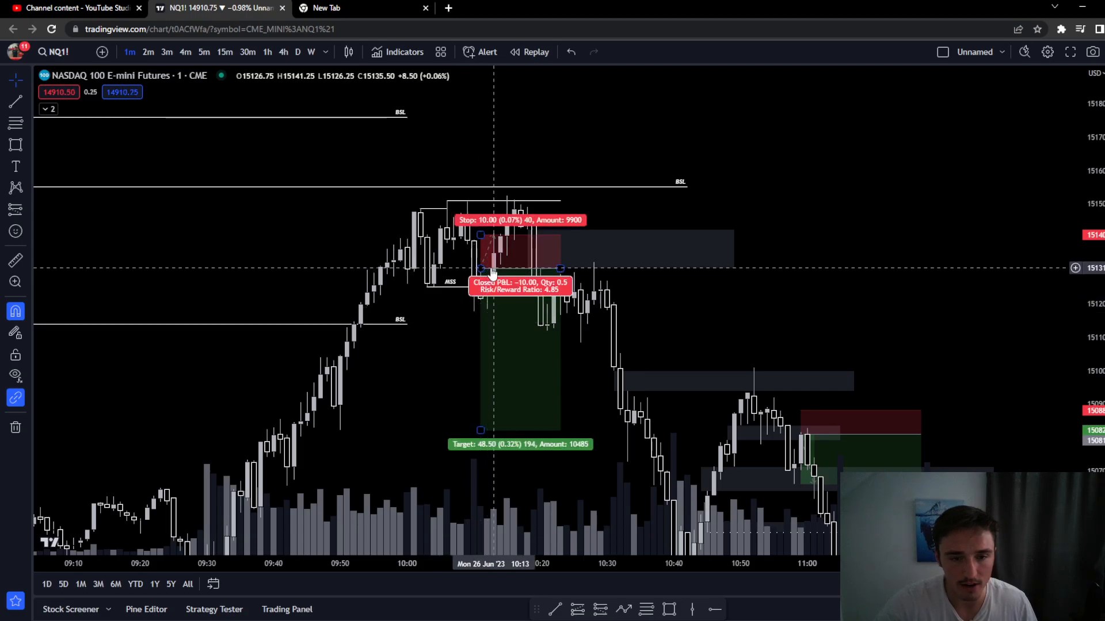
{"action": "mouse_move", "coordinate": [838, 345]}
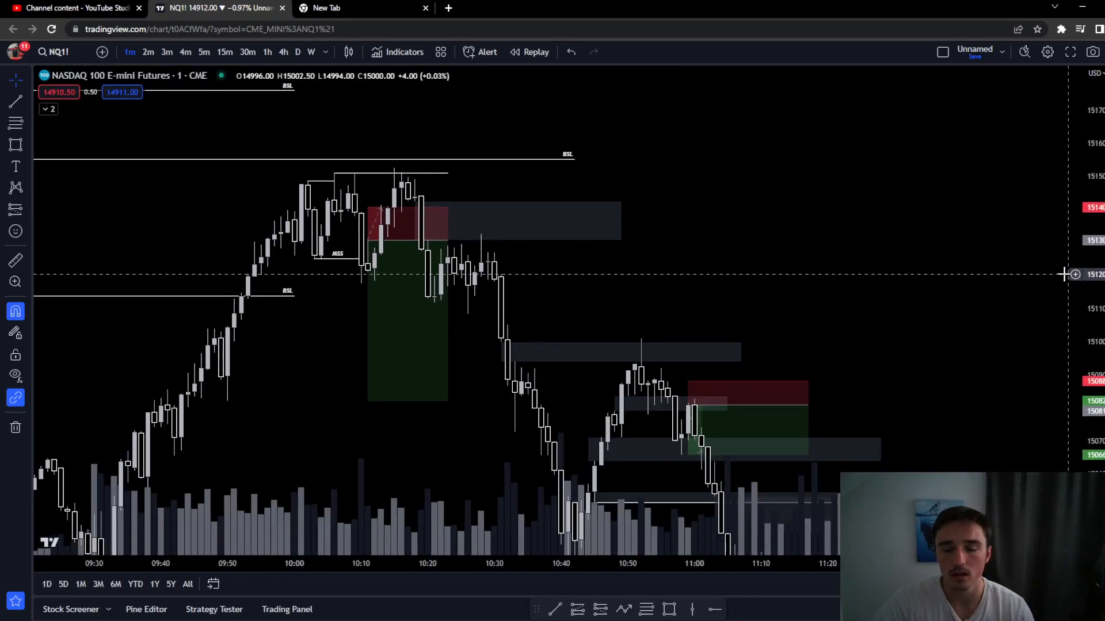
{"action": "mouse_move", "coordinate": [735, 346]}
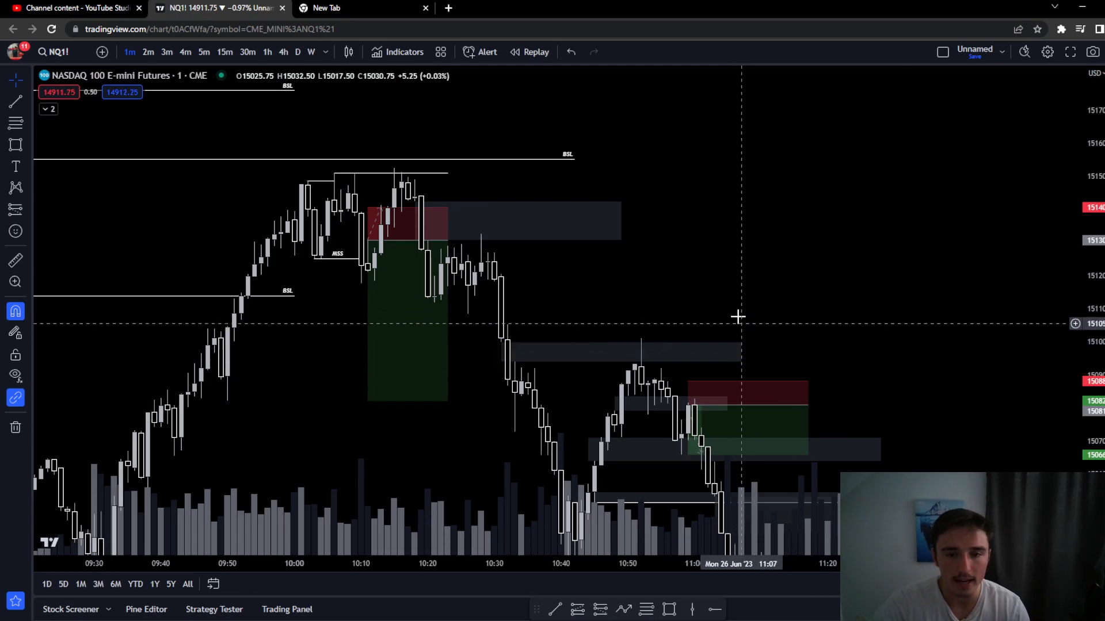
{"action": "mouse_move", "coordinate": [748, 270]}
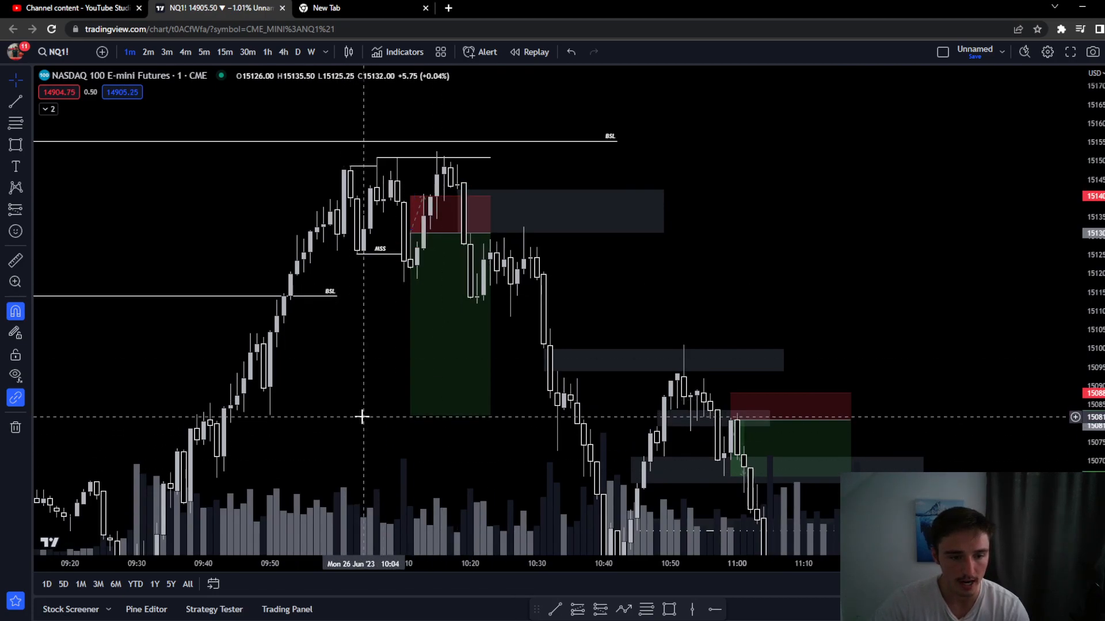
{"action": "mouse_move", "coordinate": [823, 237]}
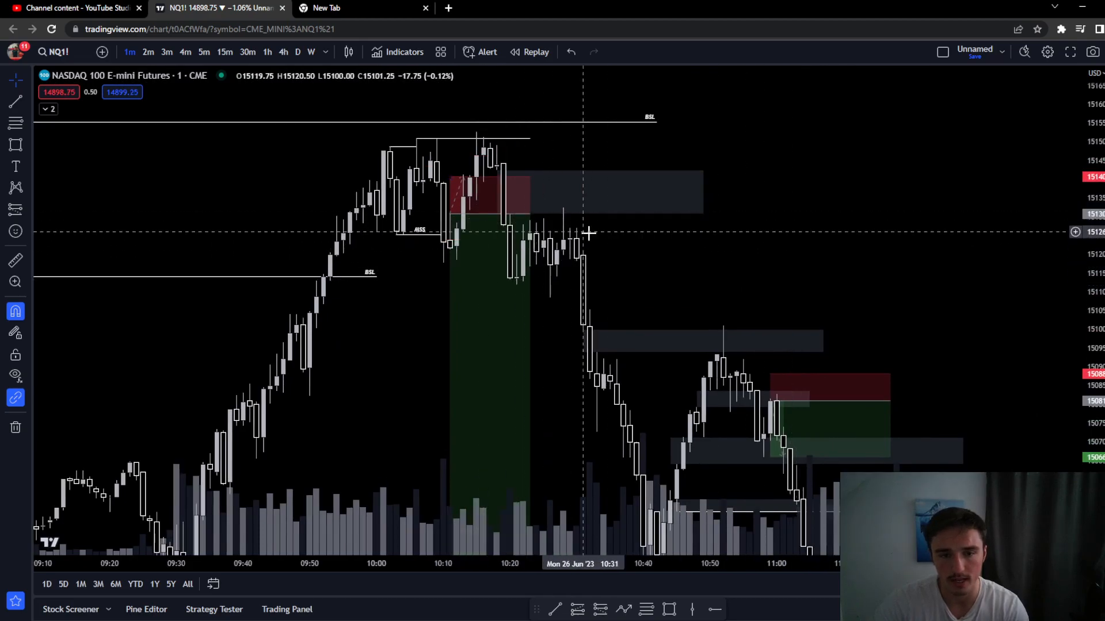
{"action": "mouse_move", "coordinate": [385, 176]}
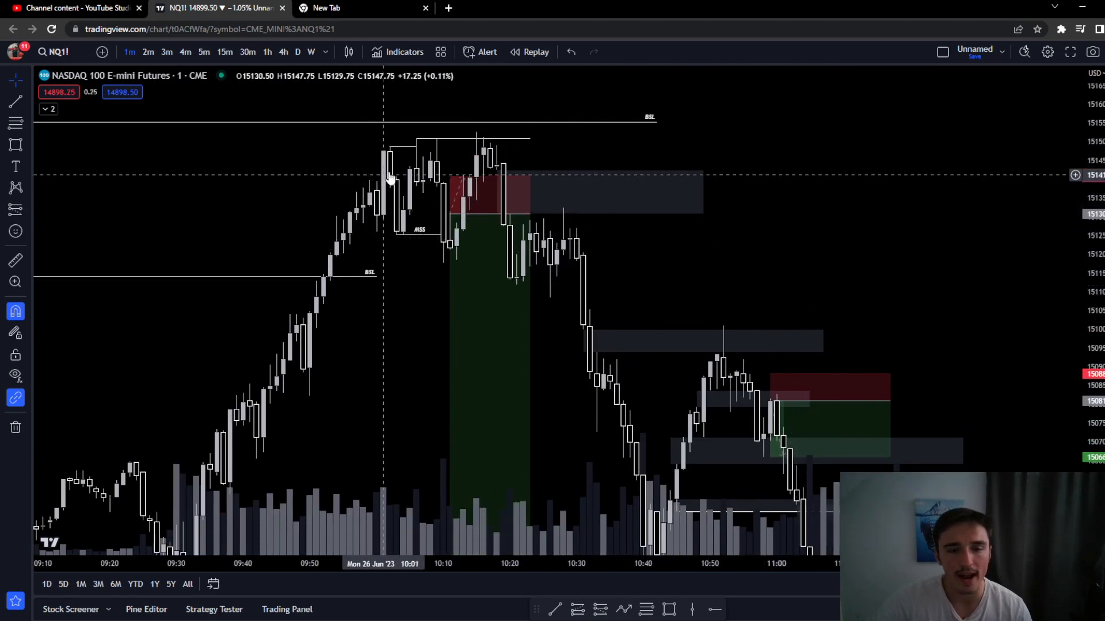
{"action": "mouse_move", "coordinate": [683, 465]}
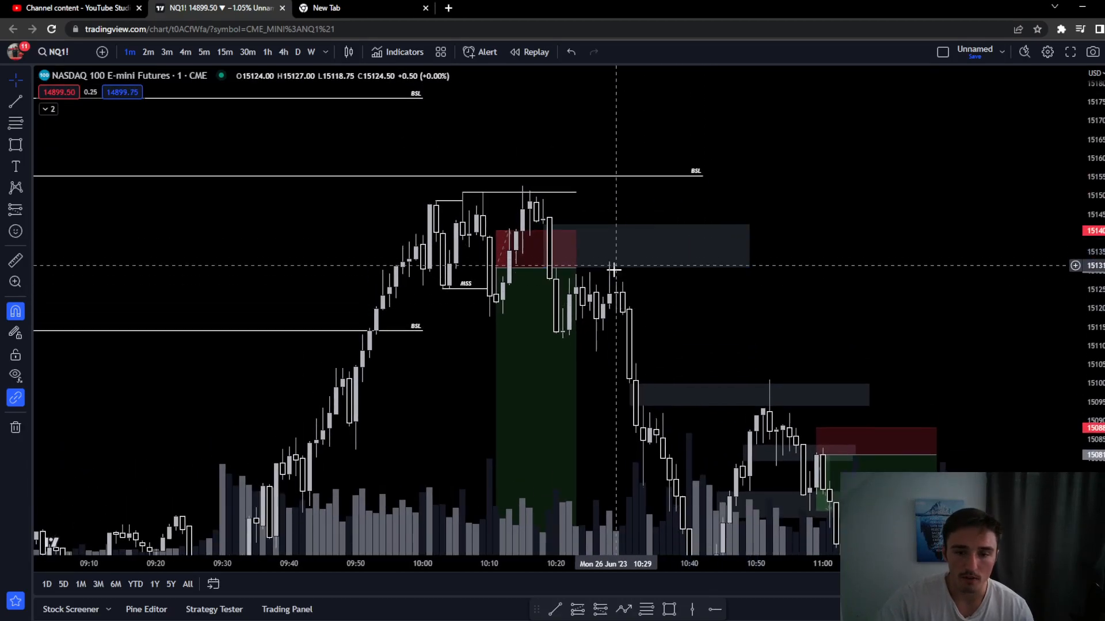
{"action": "mouse_move", "coordinate": [597, 326]}
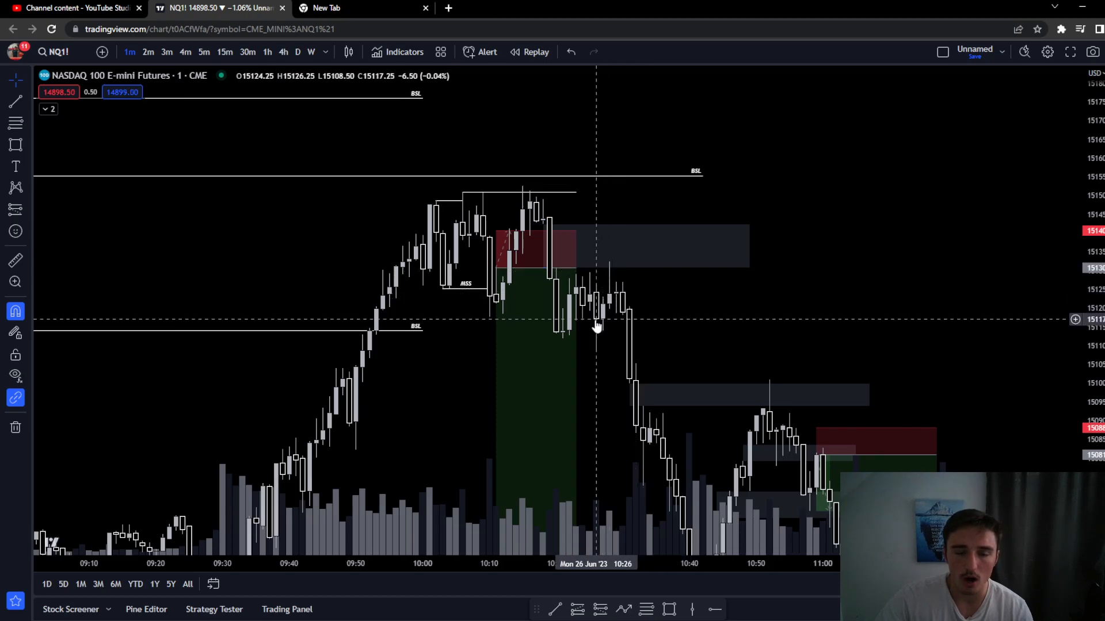
{"action": "mouse_move", "coordinate": [530, 338]}
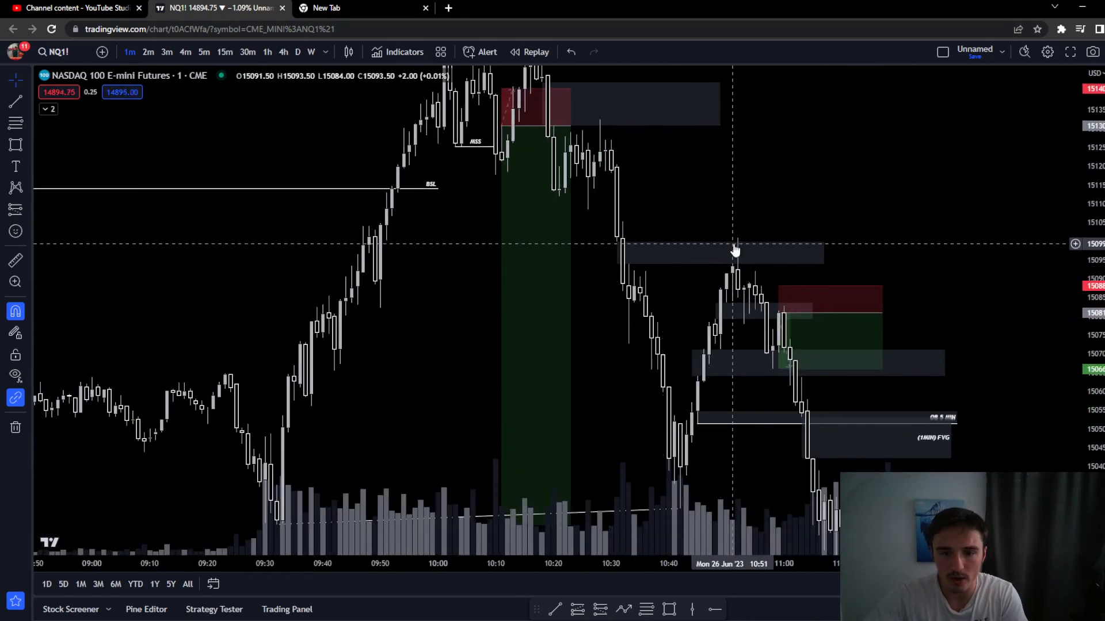
{"action": "mouse_move", "coordinate": [757, 306]}
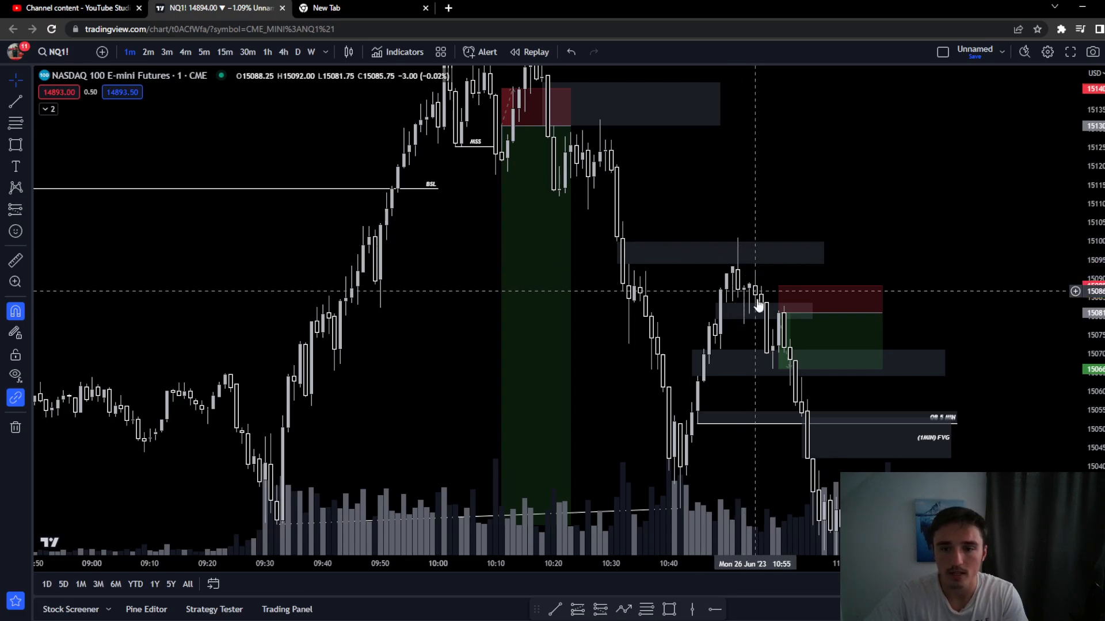
Pan the chart to the 11:00–12:10 candles showing the SMT, MSS and EQ LOWS drawings.
{"action": "left_click", "coordinate": [718, 250]}
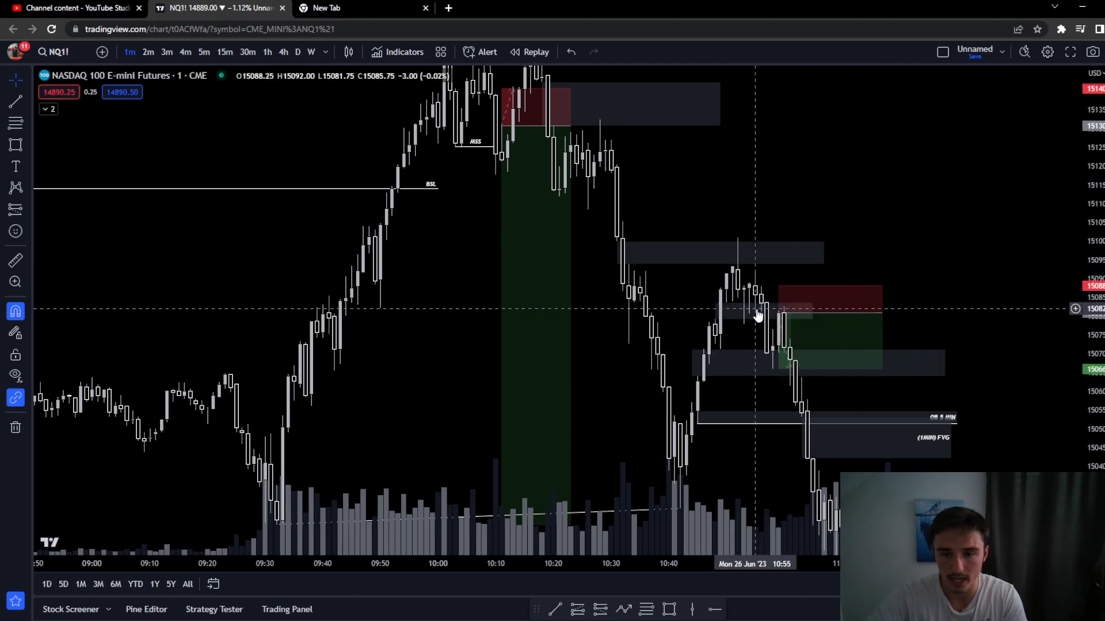
{"action": "mouse_move", "coordinate": [944, 309]}
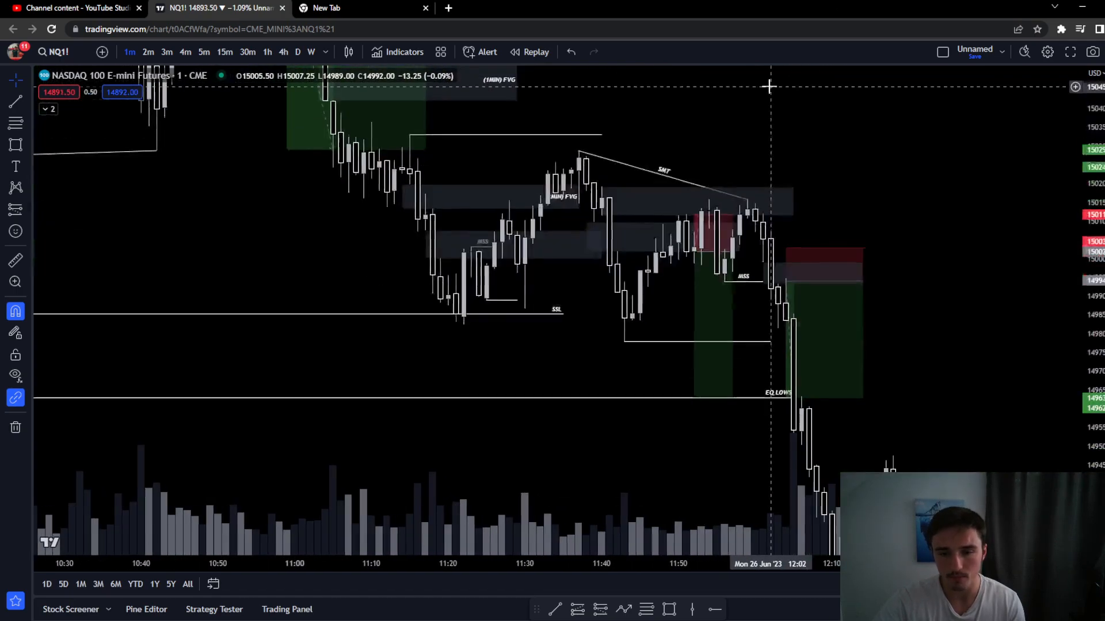
{"action": "mouse_move", "coordinate": [683, 257]}
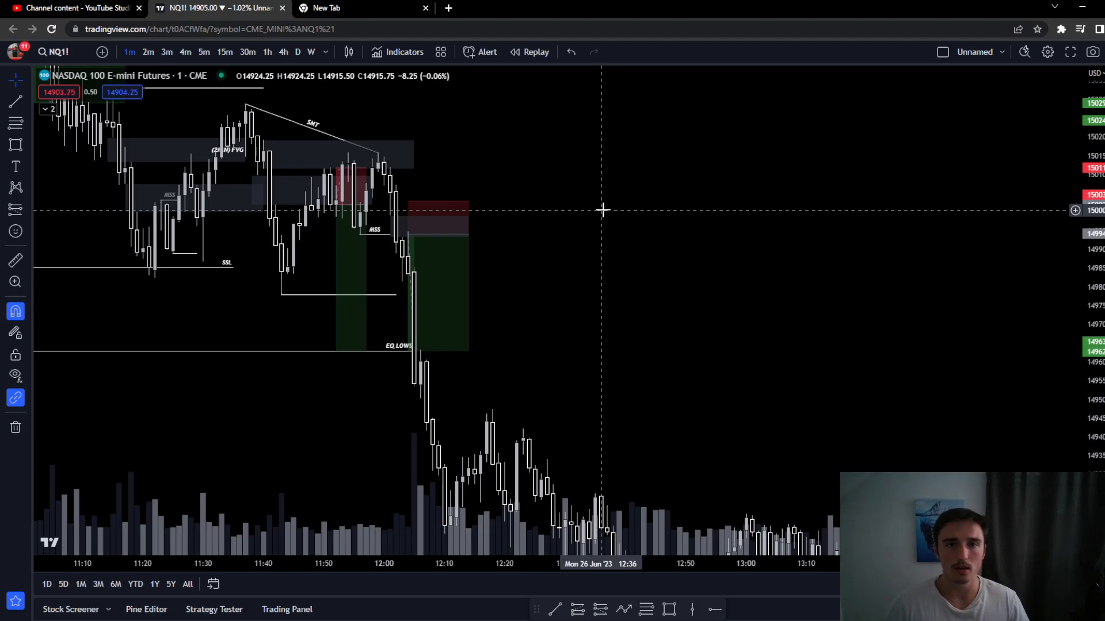
{"action": "mouse_move", "coordinate": [867, 68]}
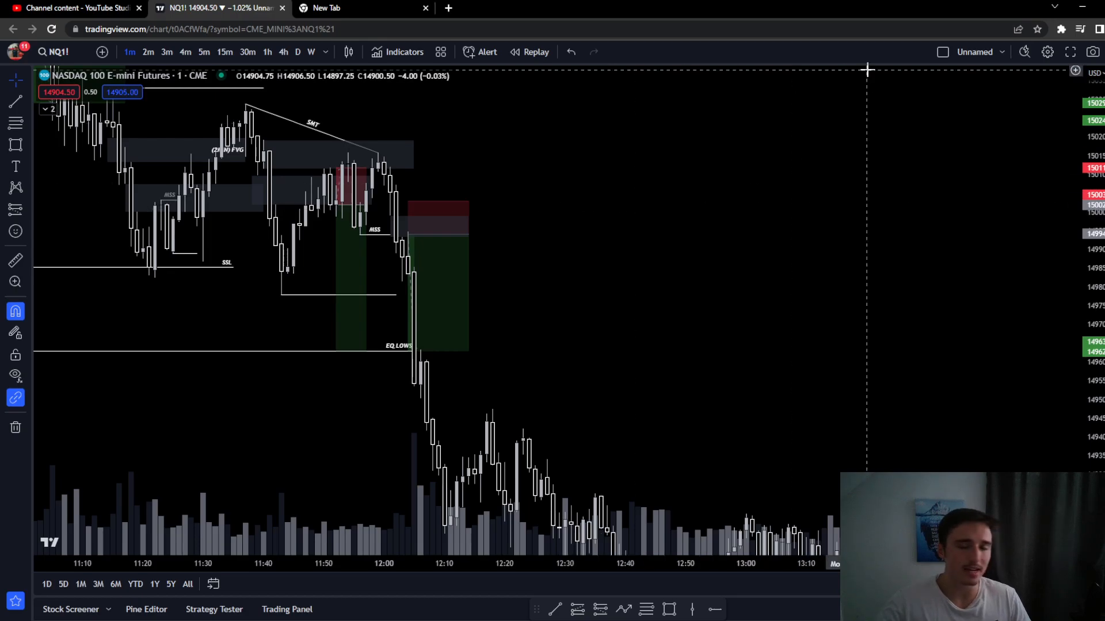